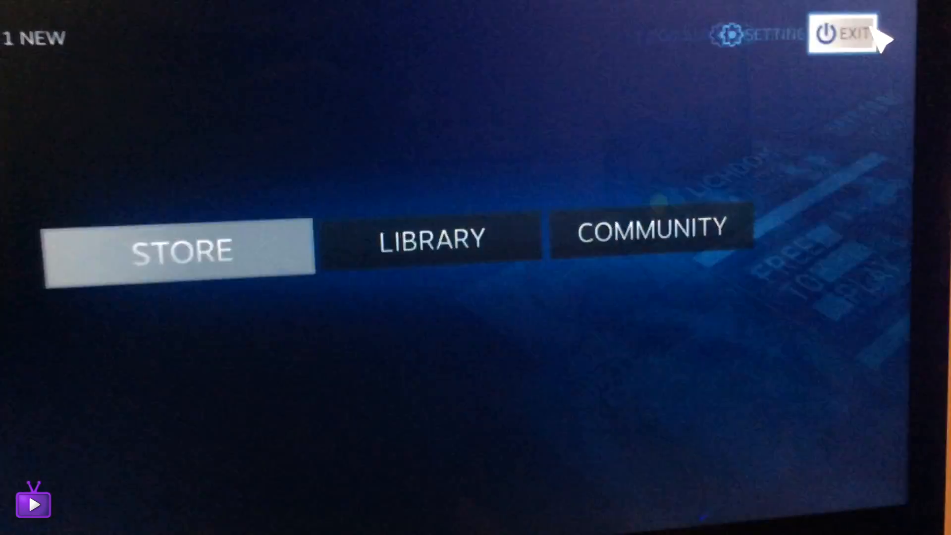
Exit Big Picture to the desktop client, then close the Steam window, leaving the Windows 7 desktop
click(839, 34)
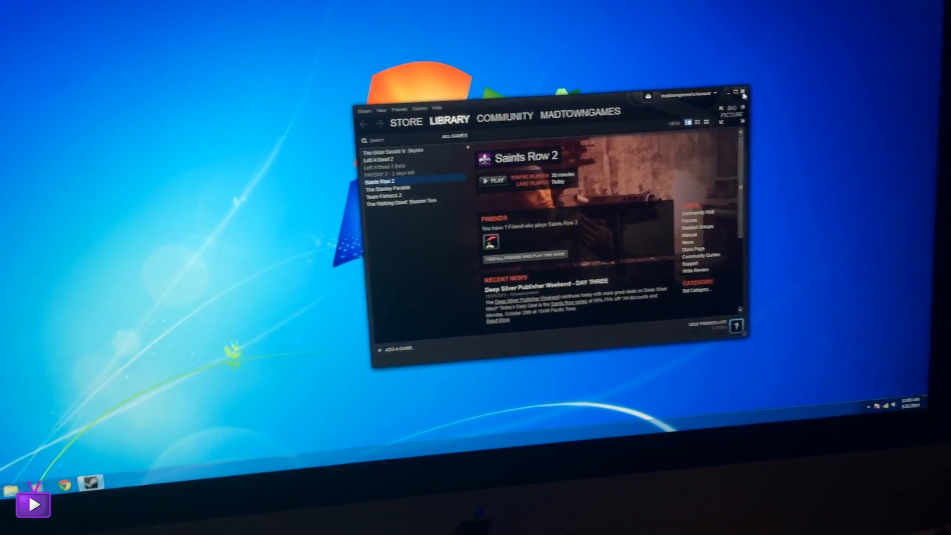
click(742, 92)
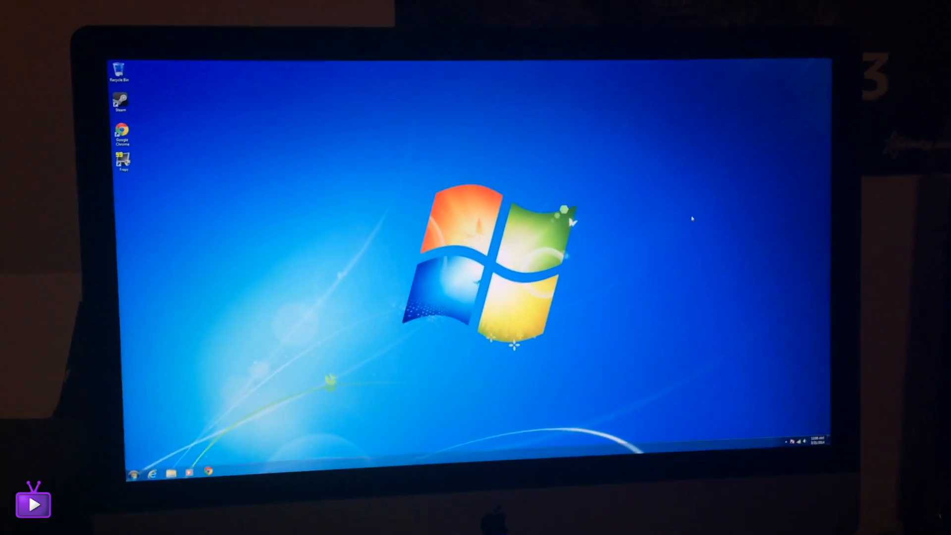